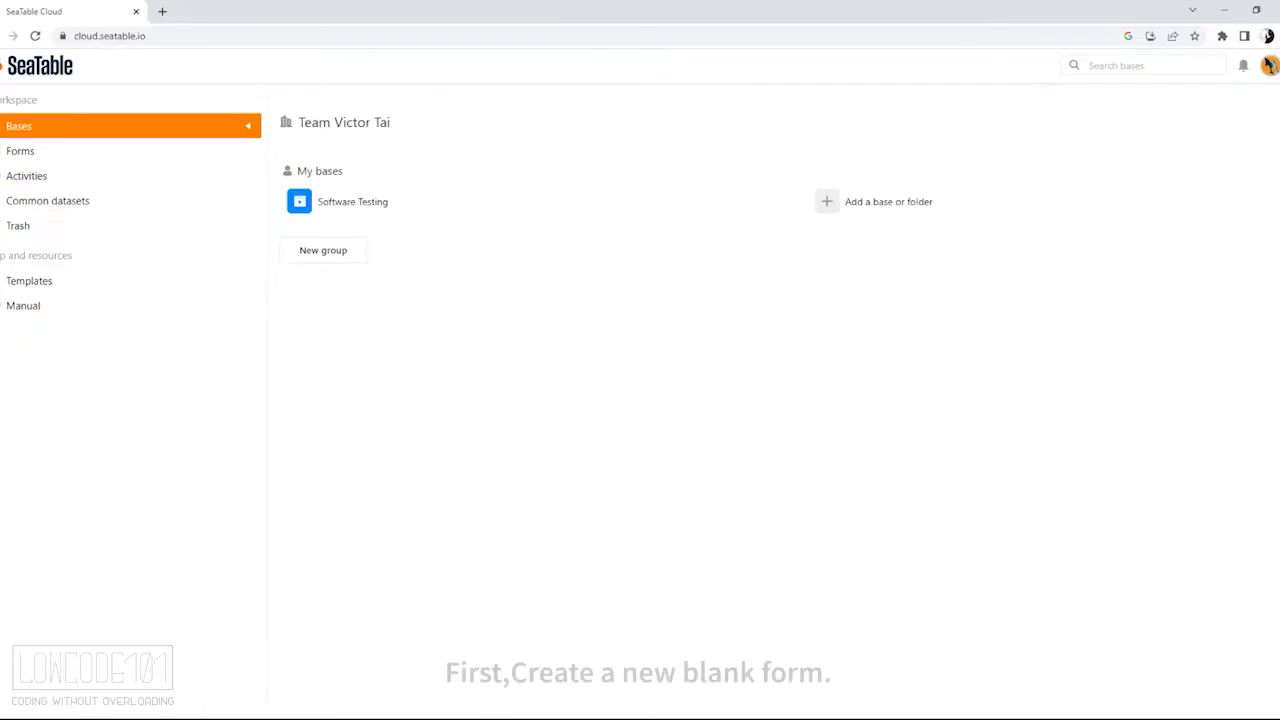
Step: Create a blank base named 'Contact Us' and open it
click(888, 200)
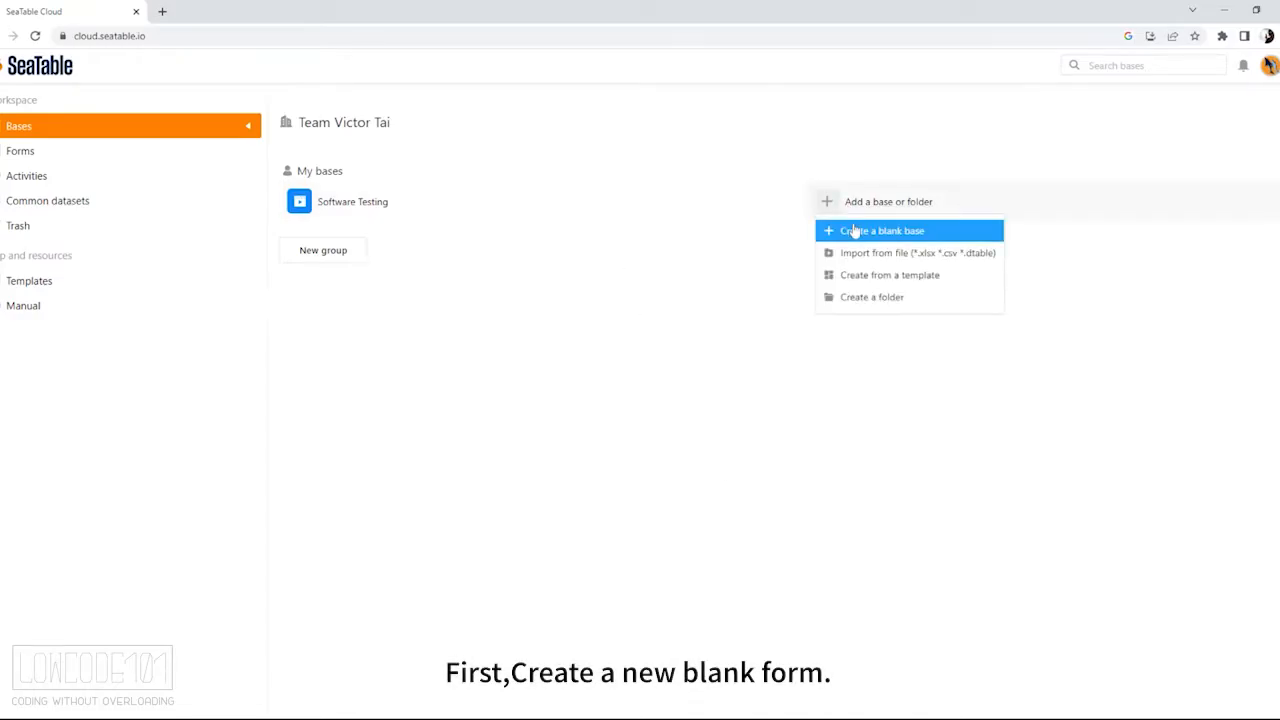
click(880, 230)
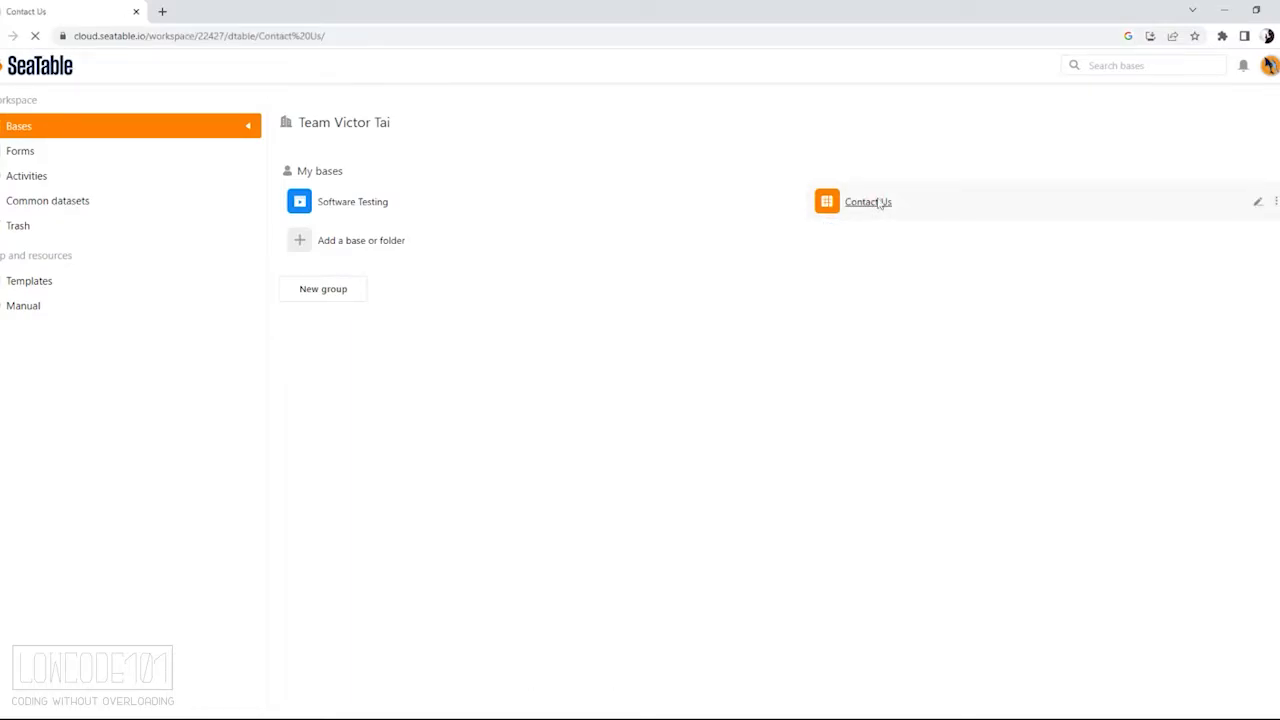
click(868, 200)
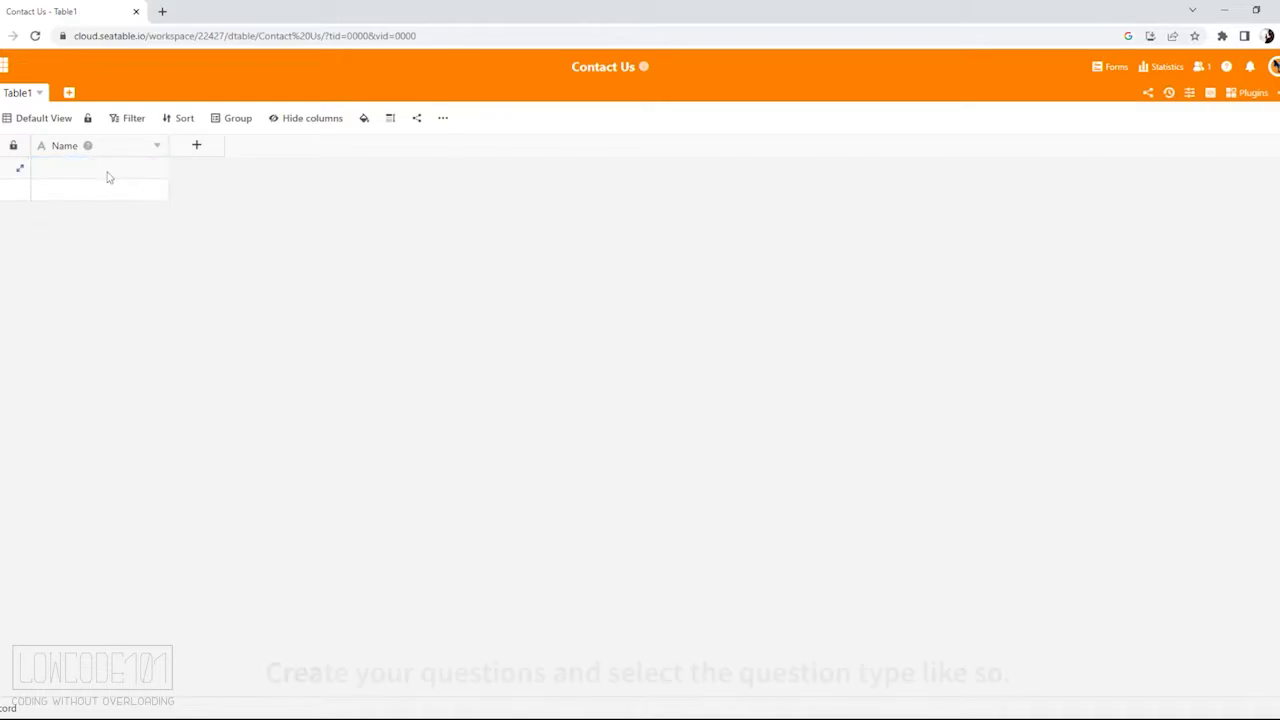
Step: Add an Email text column and a Phone column to the table
click(196, 144)
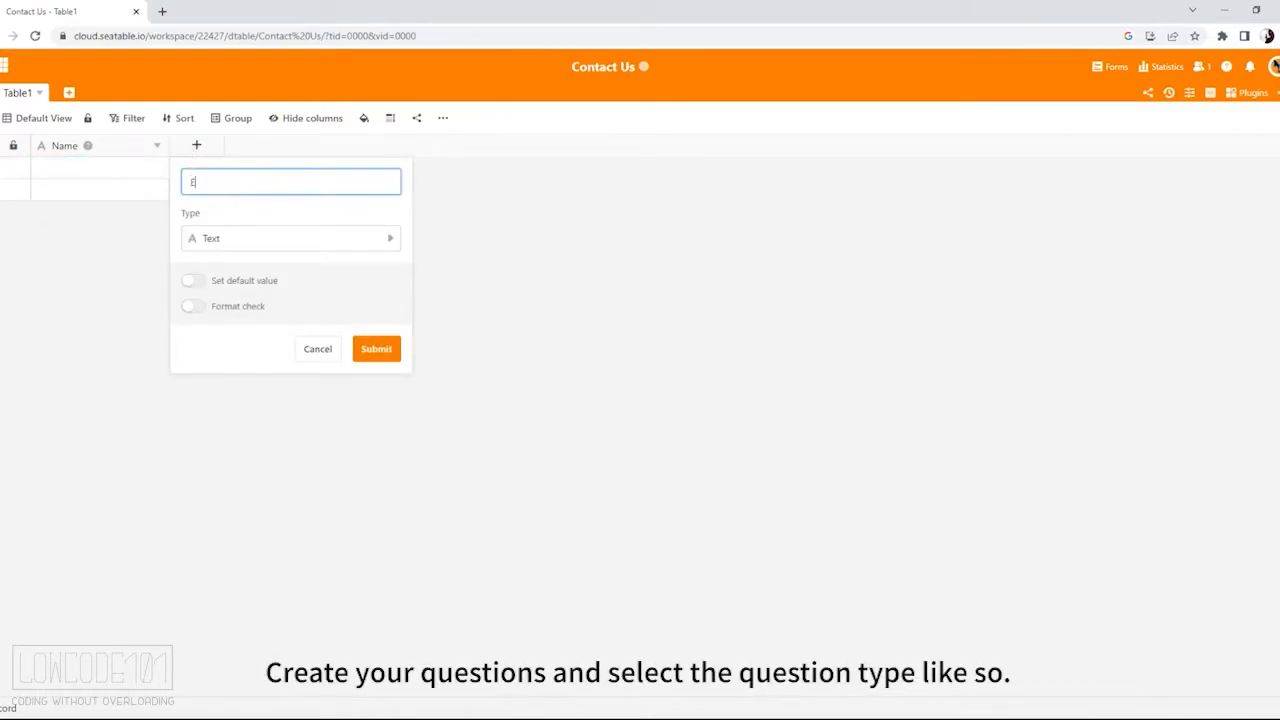
click(290, 238)
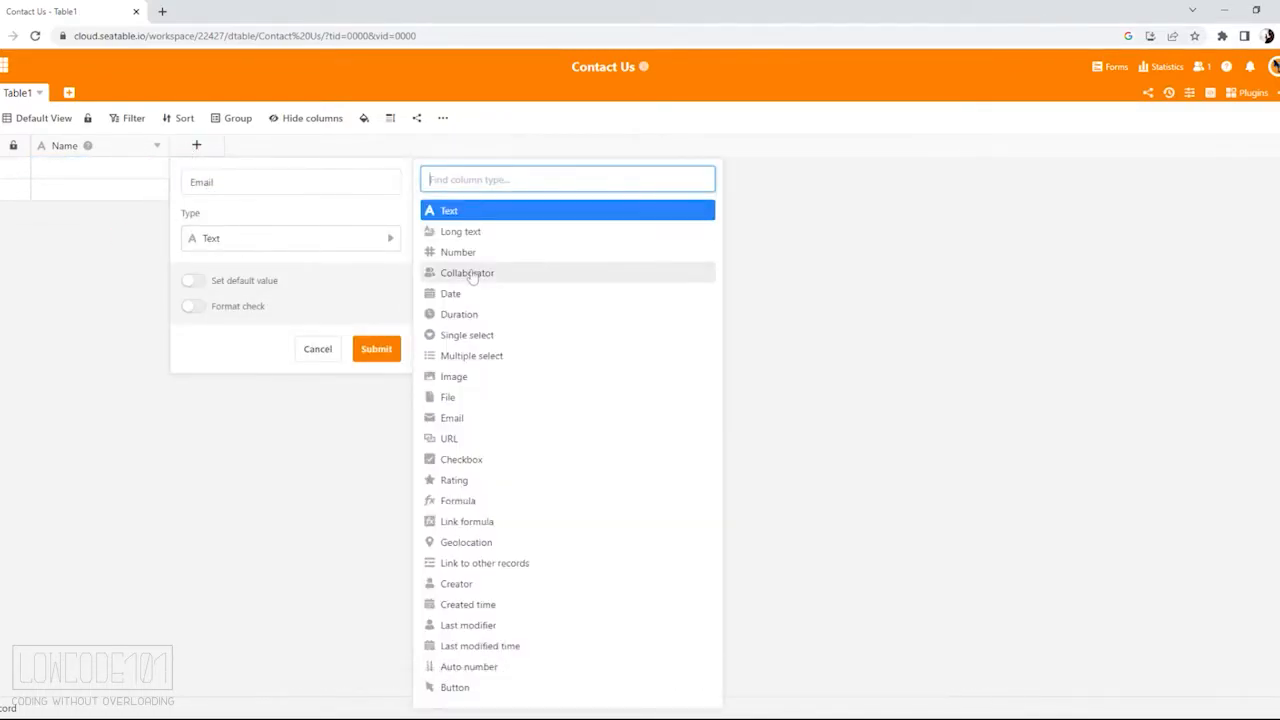
click(452, 418)
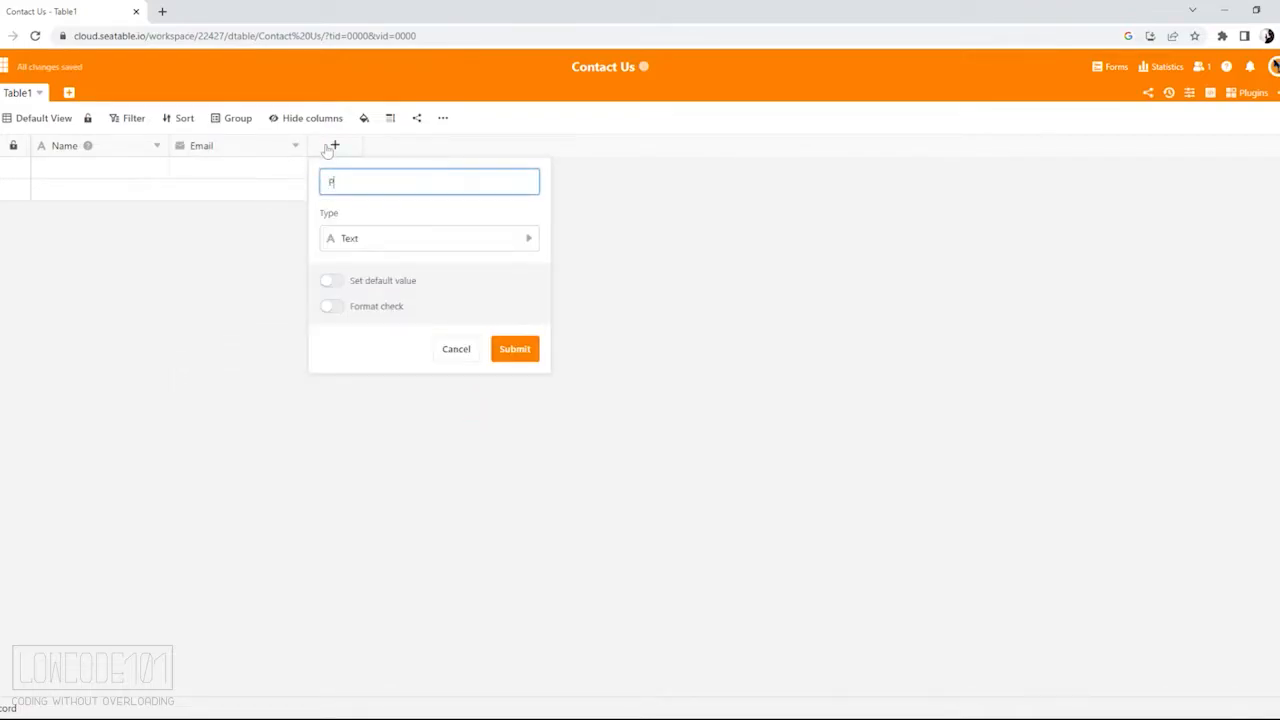
click(428, 238)
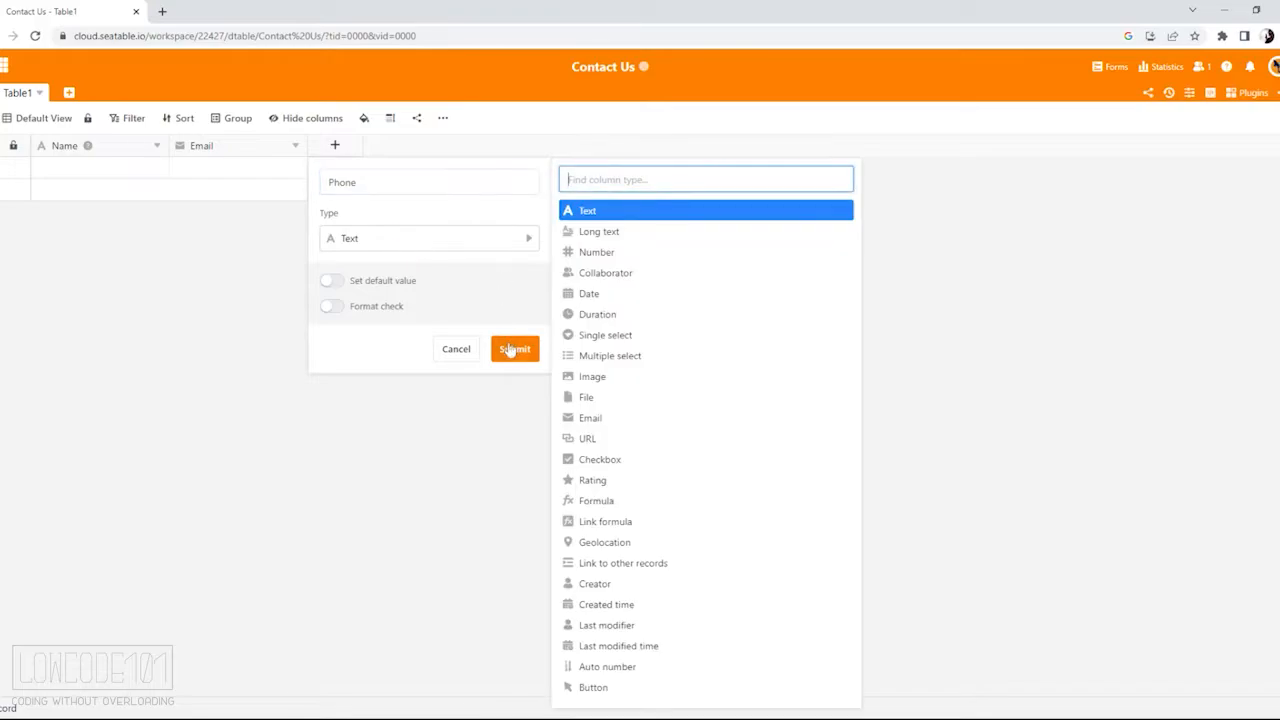
click(516, 348)
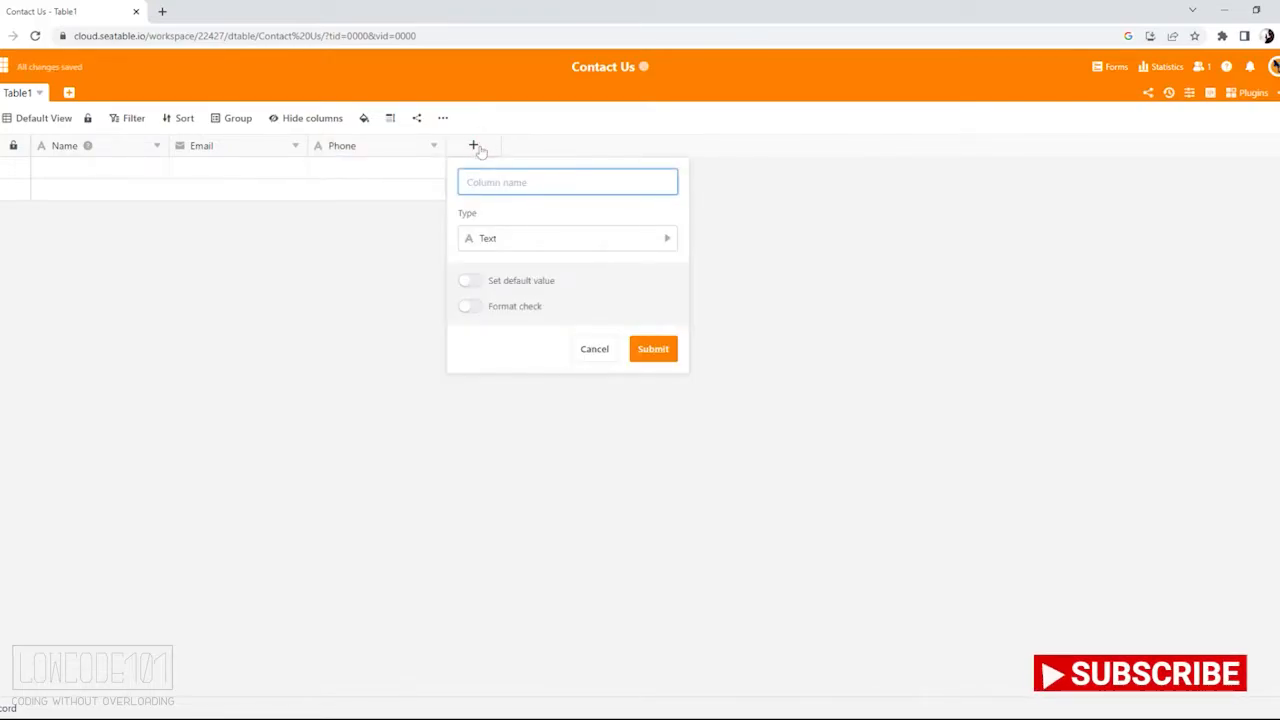
mouse_move(180, 592)
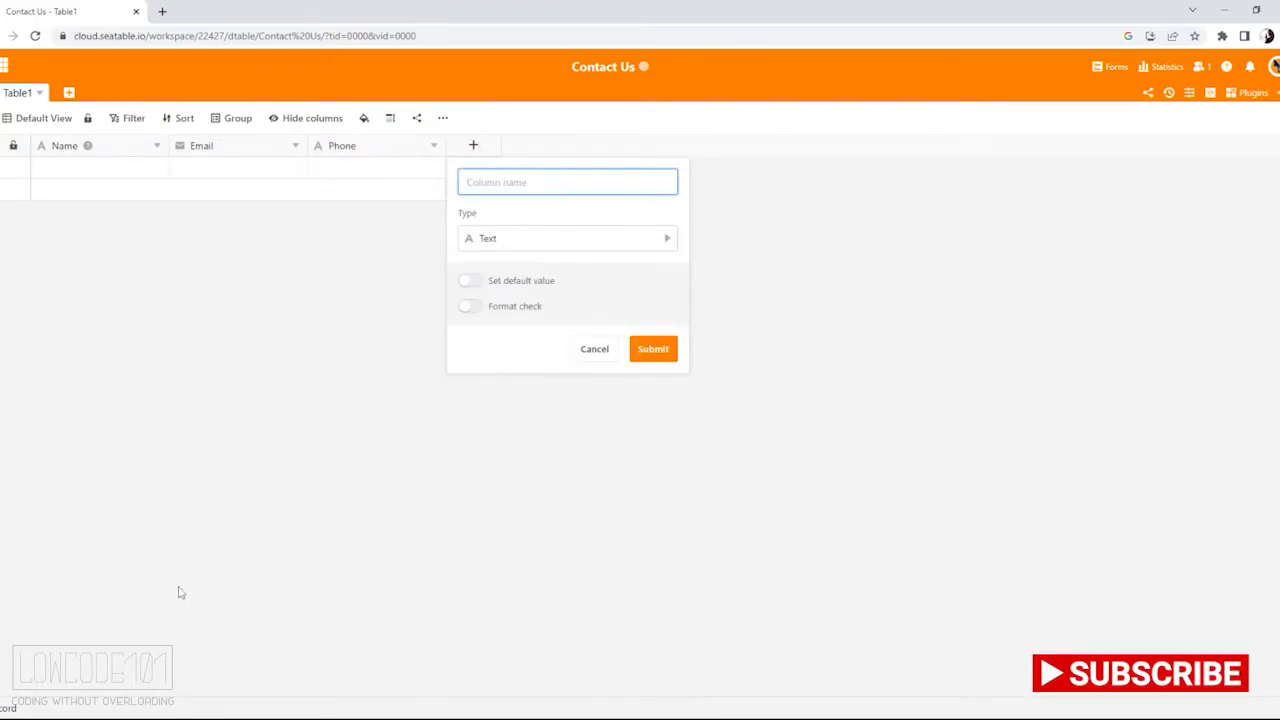
Step: Add a Title column and a Remarks column with its chosen type
text(Title)
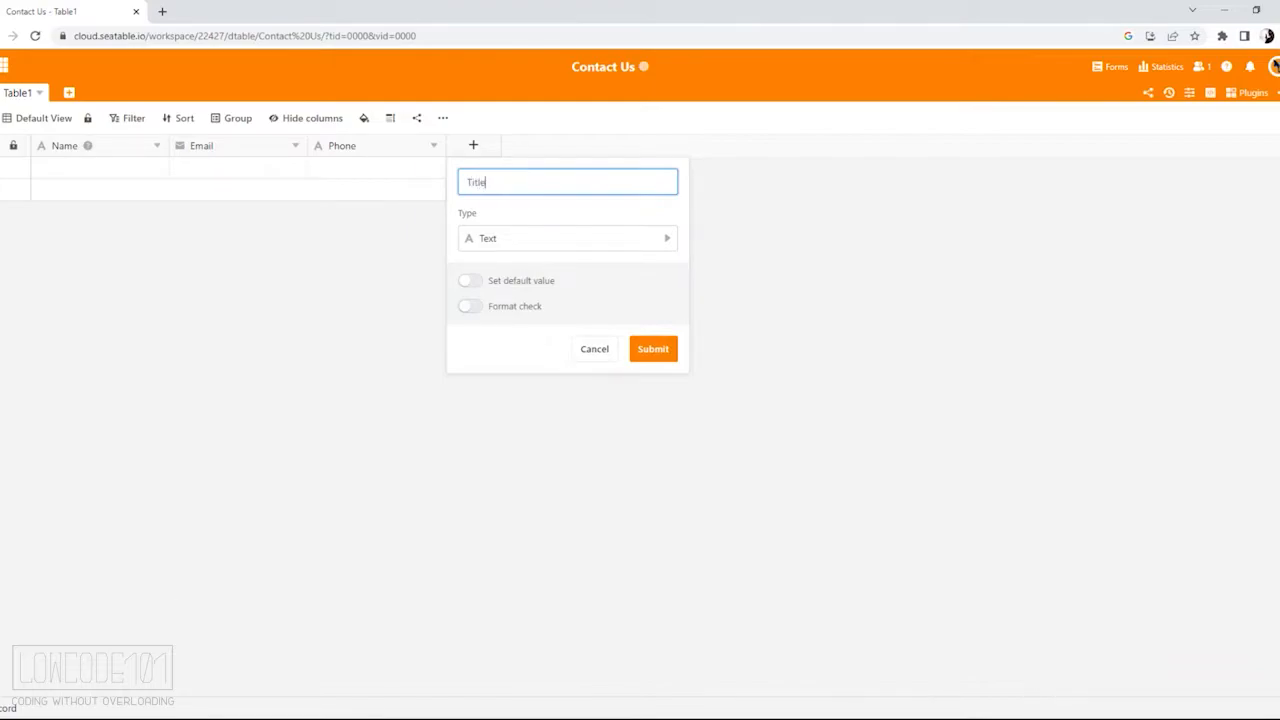
click(652, 348)
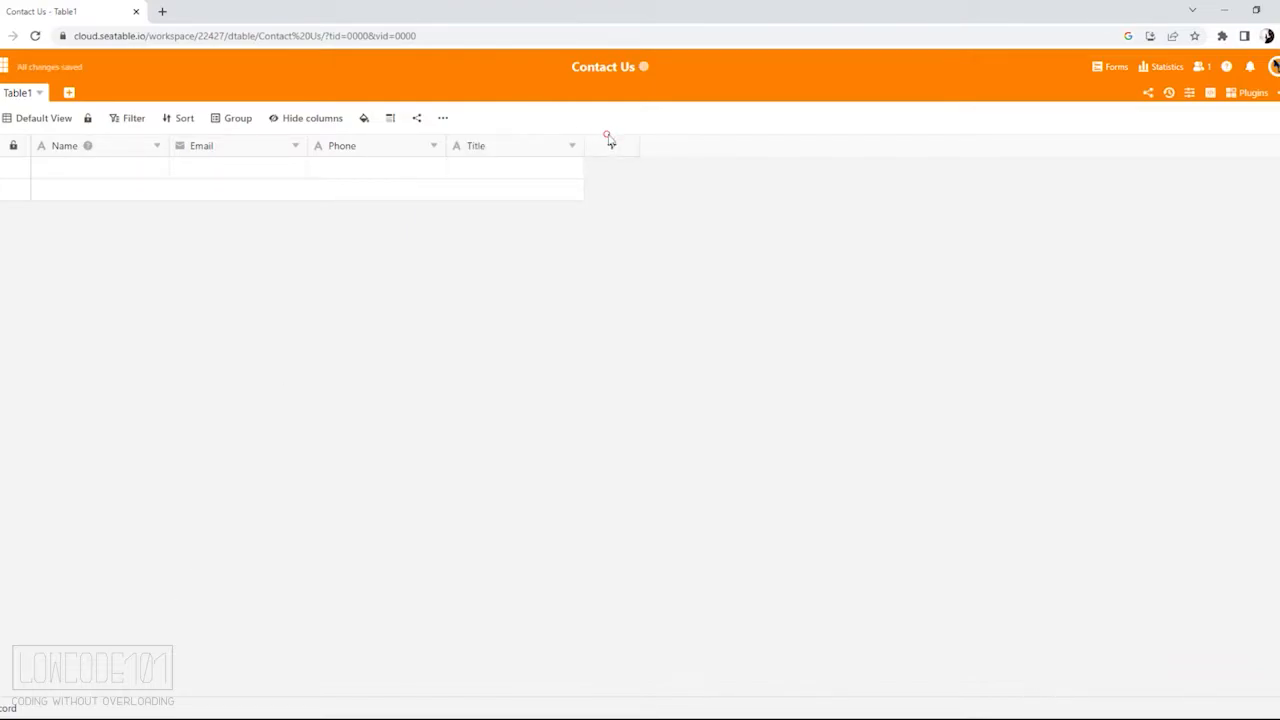
text(Rea)
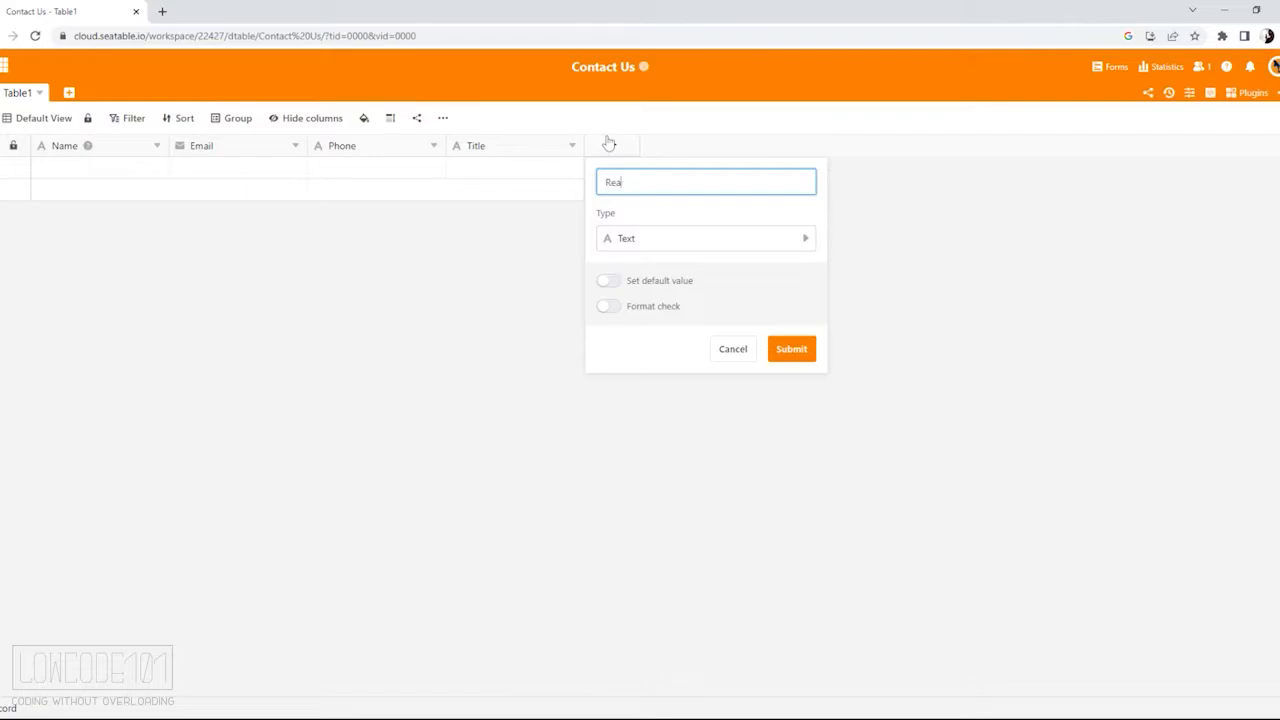
click(704, 238)
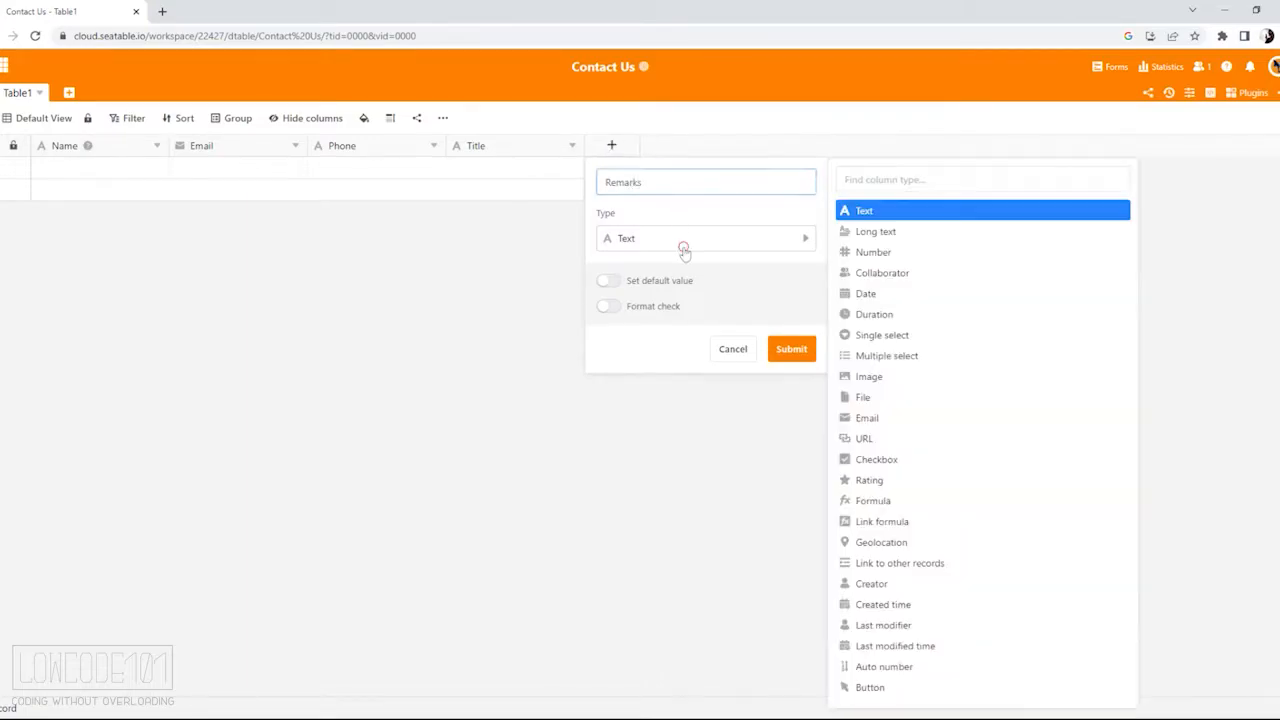
click(792, 348)
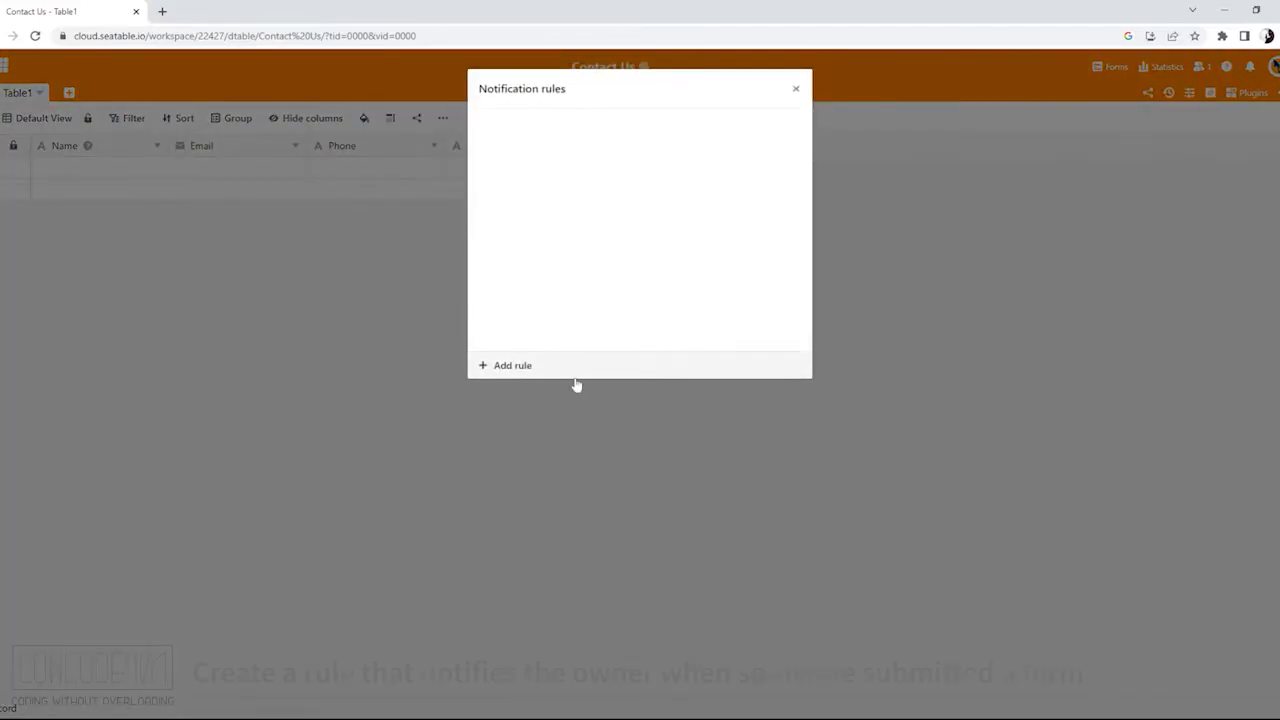
Step: Create a notification rule on Records added with the message 'A form has been submitted'
click(512, 364)
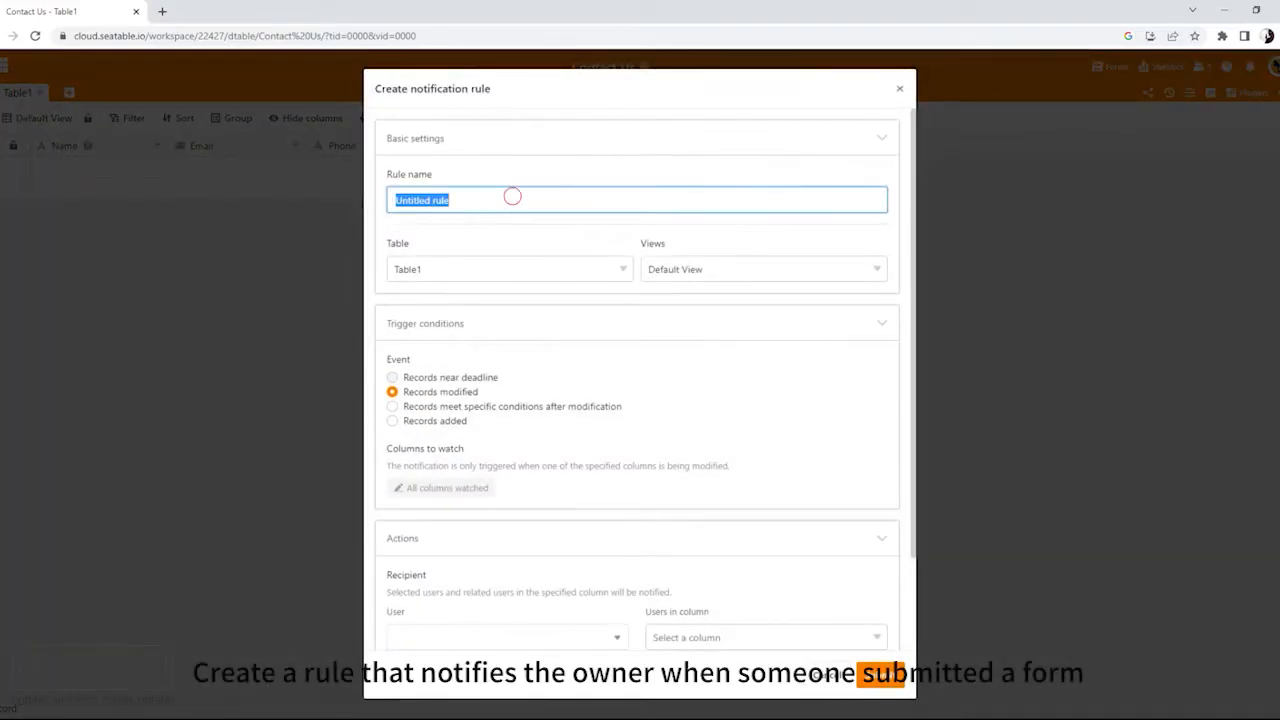
text(Notification)
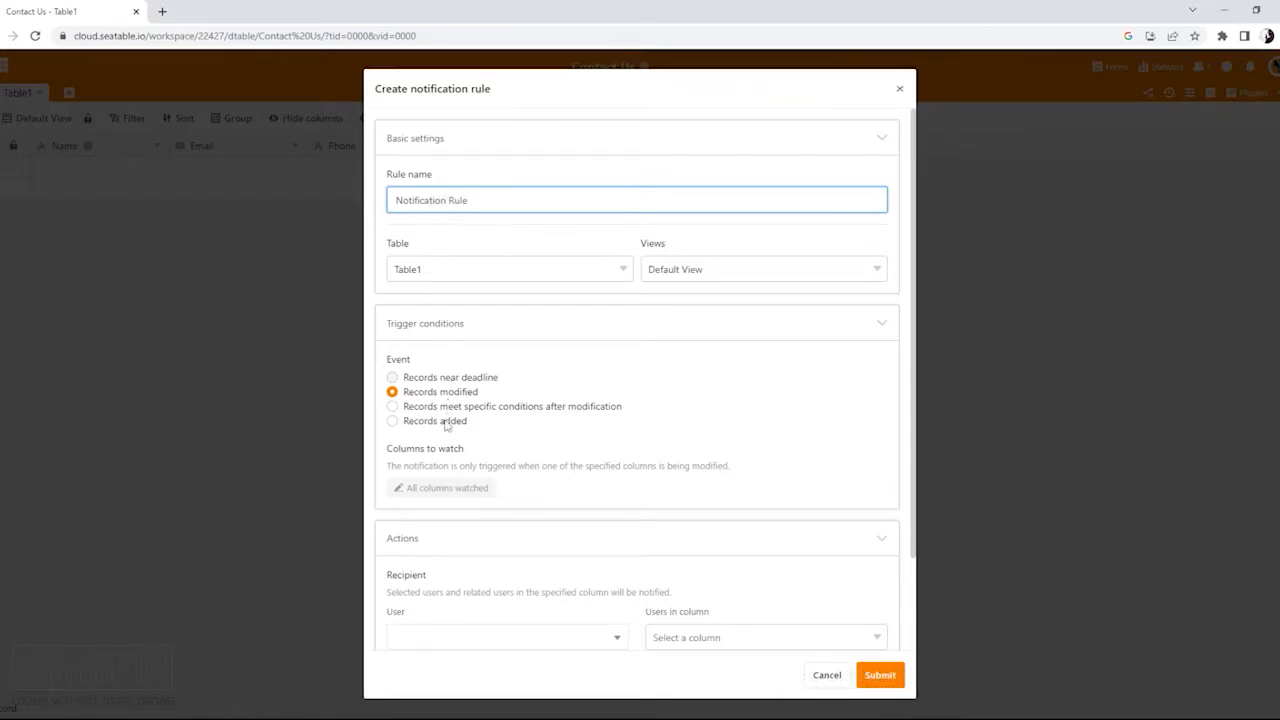
click(392, 420)
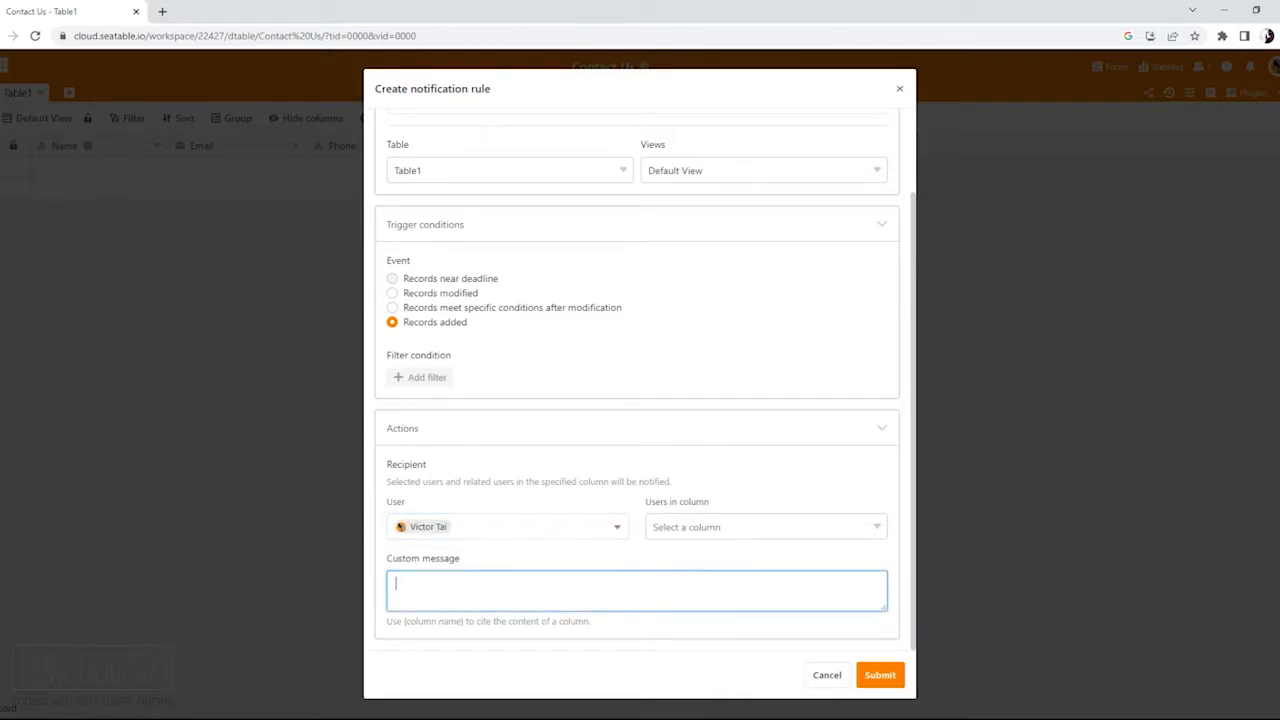
text(A form has be)
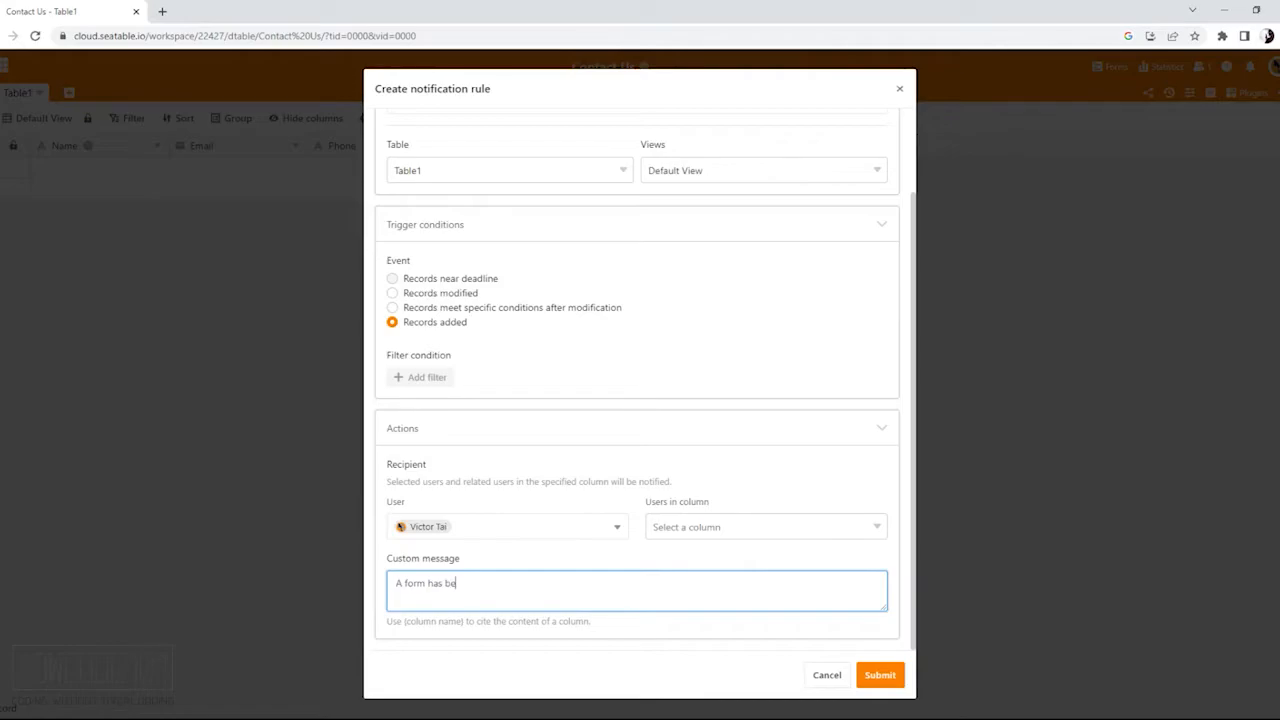
text(en submitted)
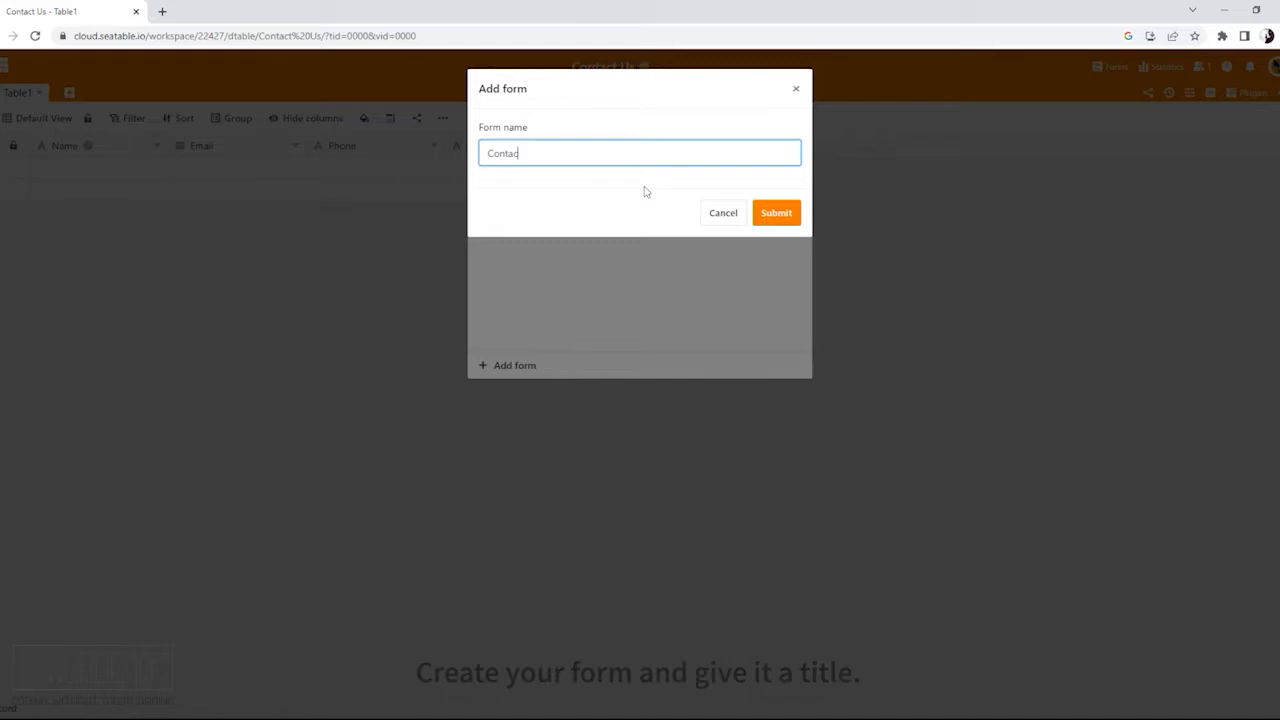
Step: Create a new form named 'Contact Us' for the table
click(776, 212)
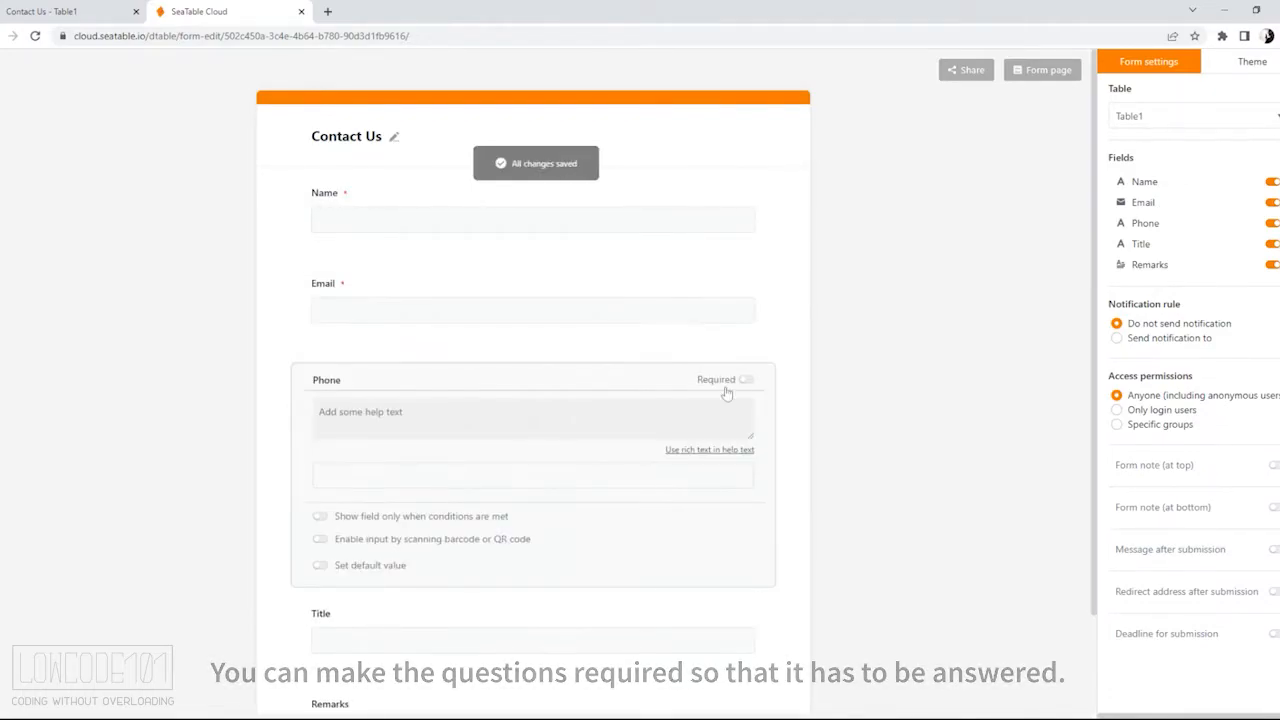
Step: Make the Title question required and add a 'Thank you for contacting' submission message
scroll(down, 3)
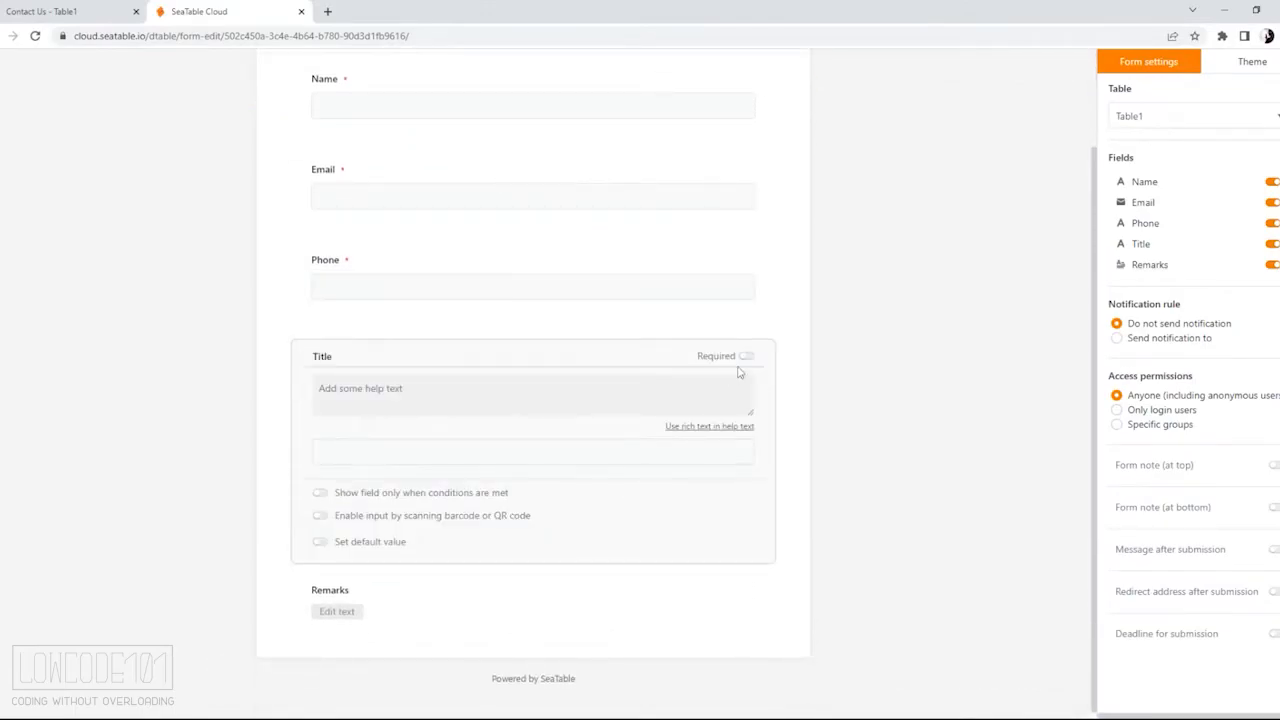
click(748, 356)
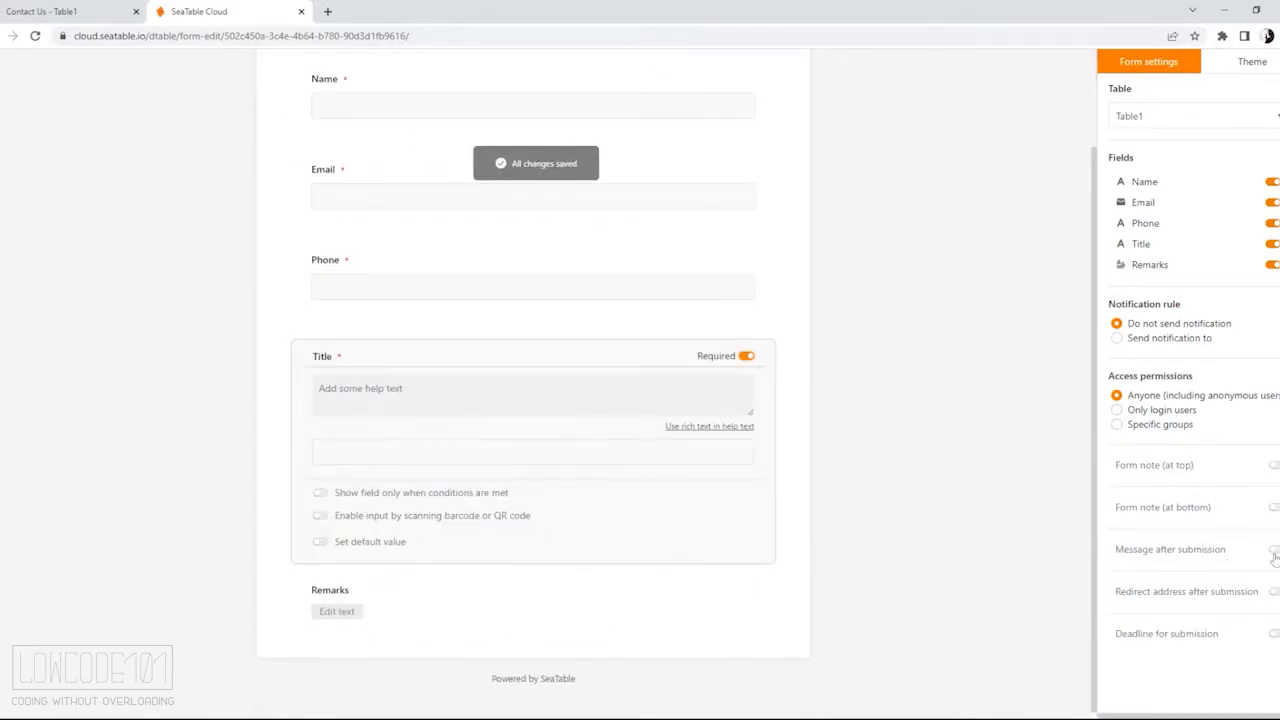
text(Thank you for)
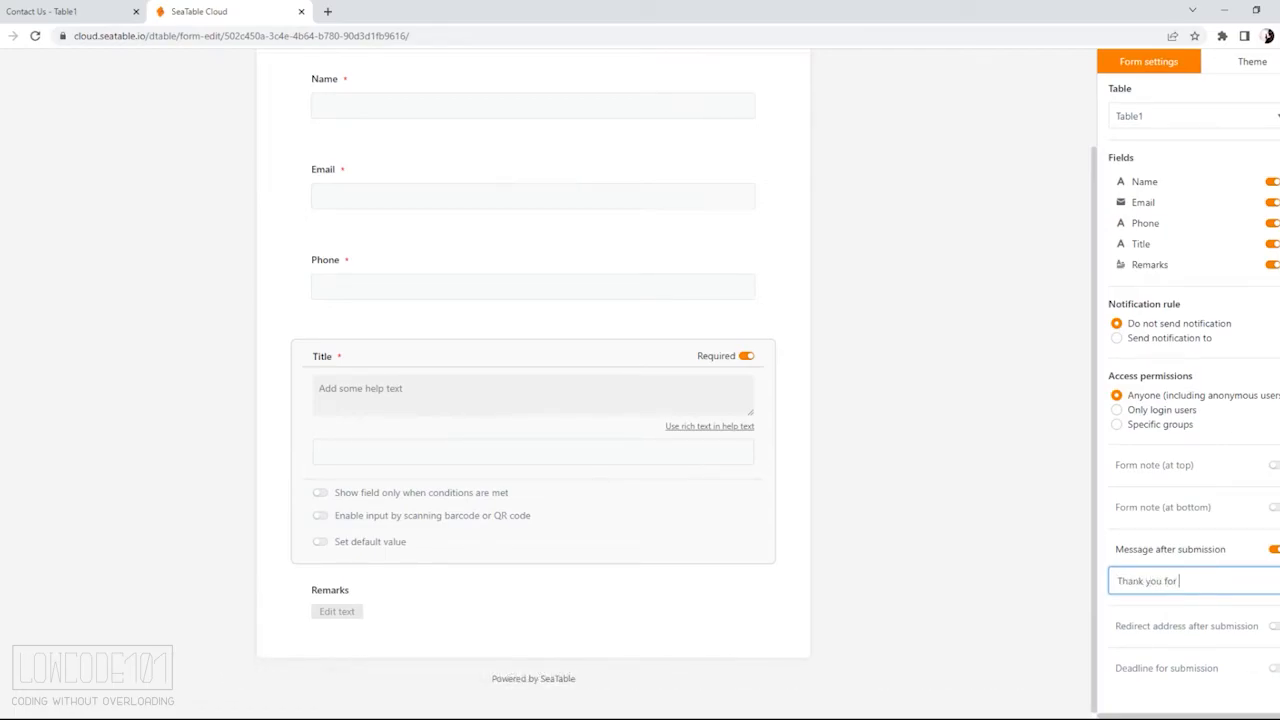
text(contacting)
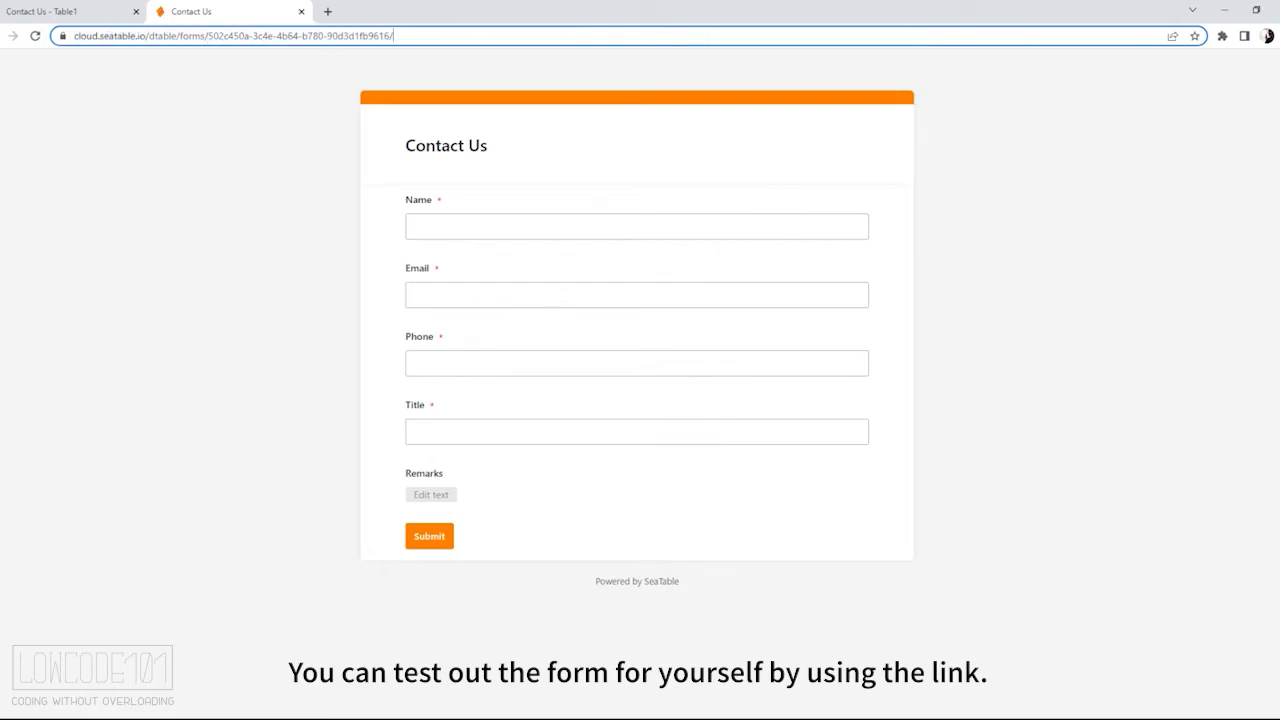
click(636, 226)
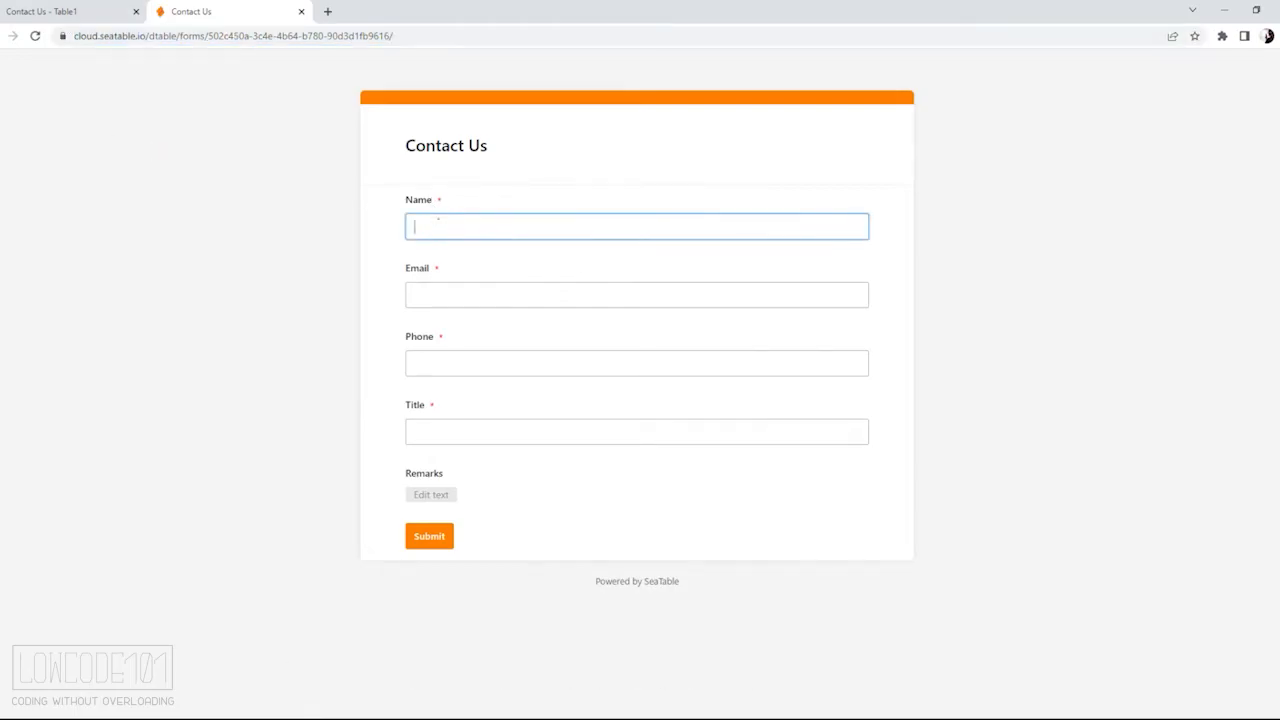
text(example name)
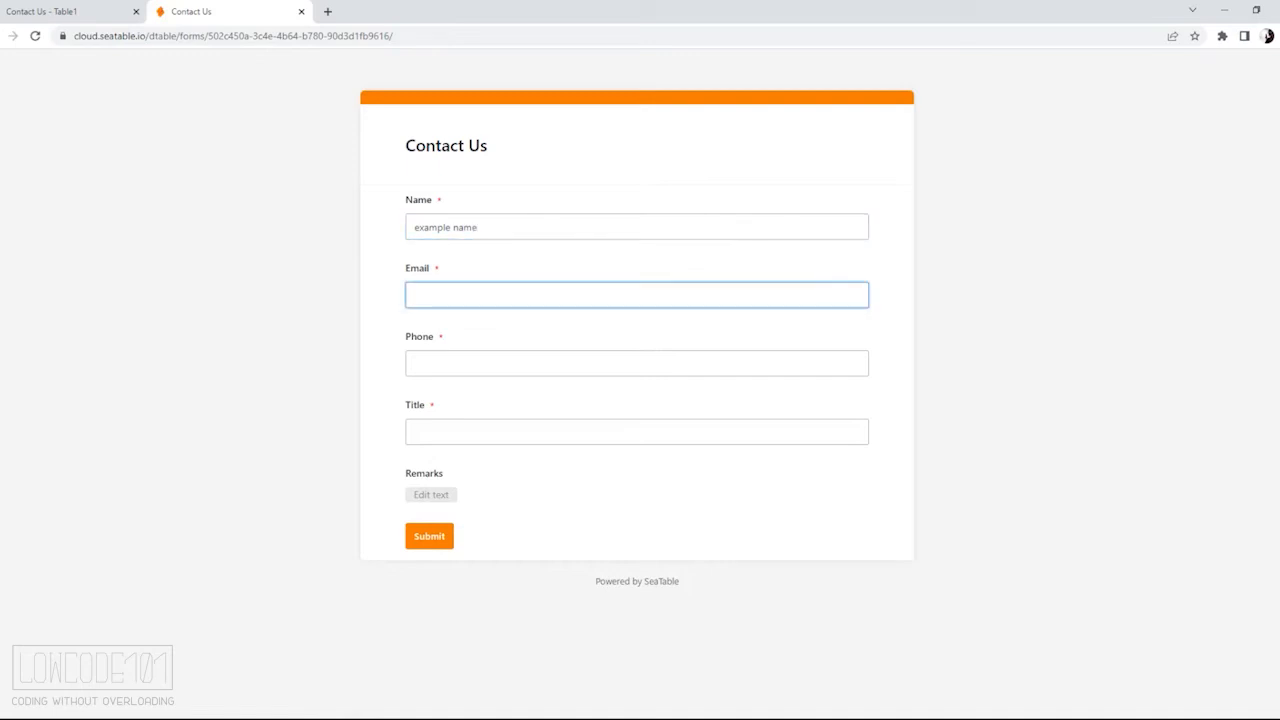
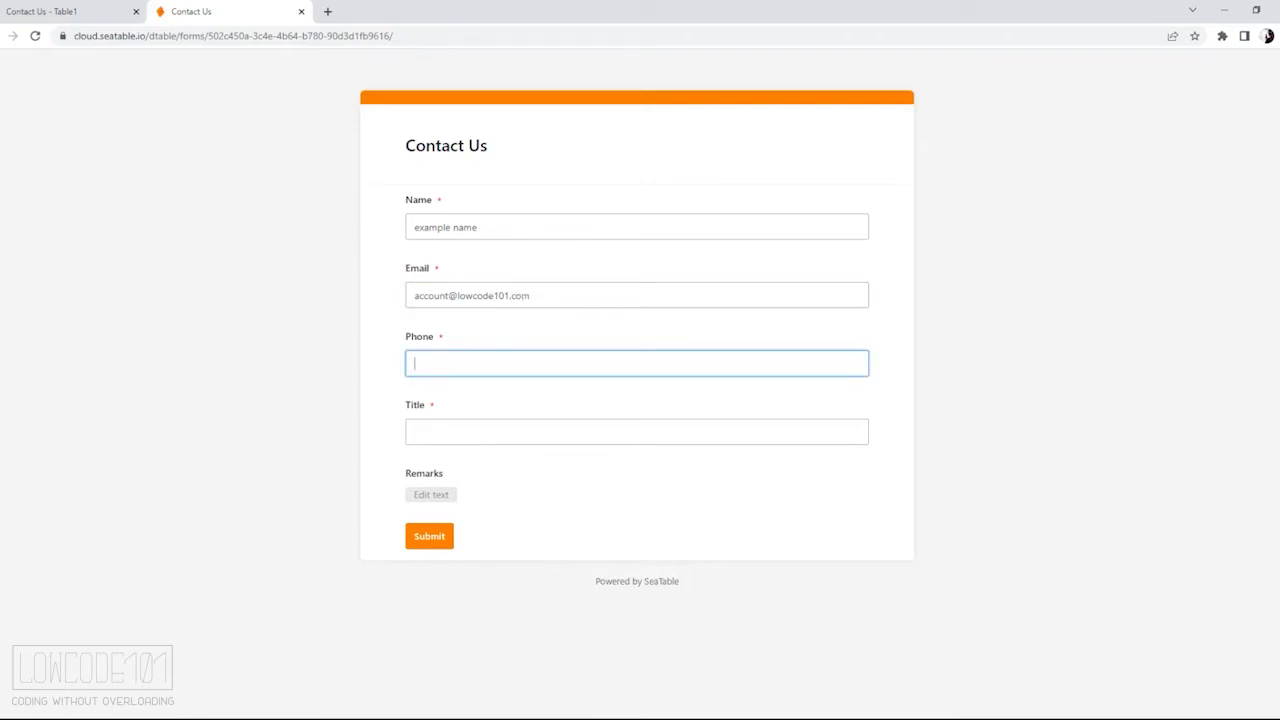
Step: Enter Phone 12345678, Title 'example' and Remarks 'EXAMPLE' in the test response
text(12345678)
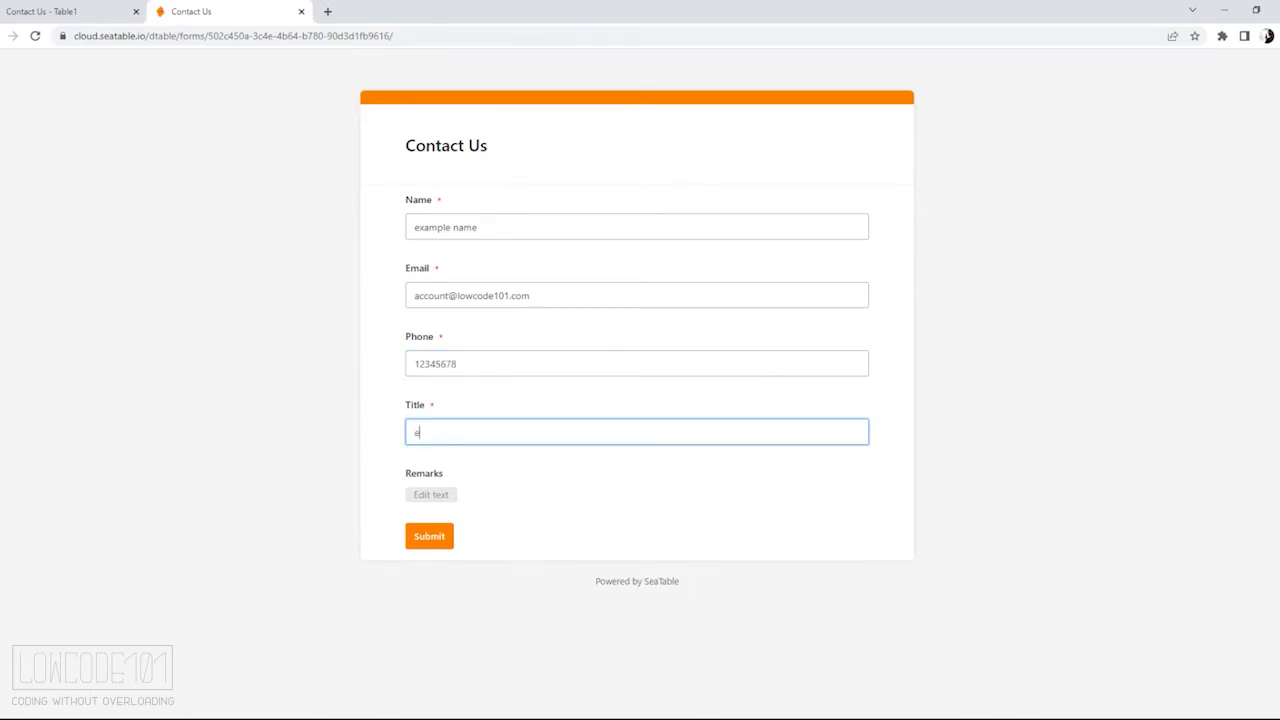
text(xample)
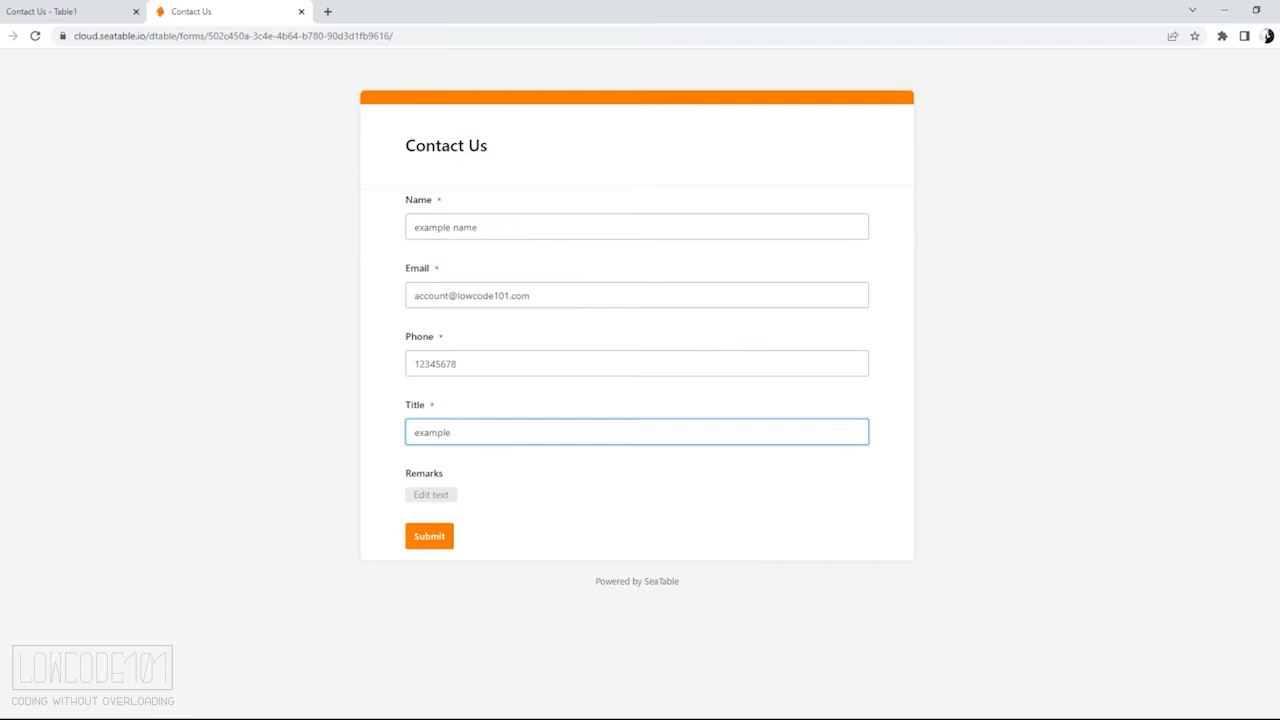
click(432, 494)
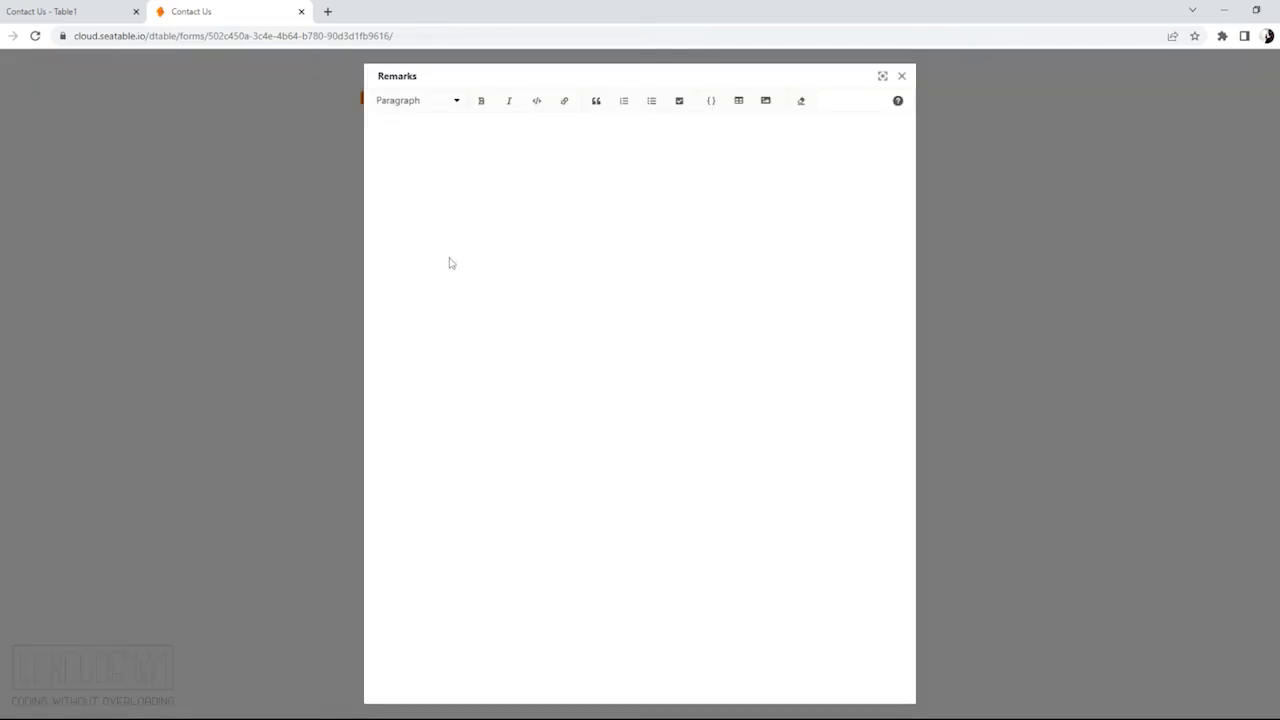
text(EXAMPLE)
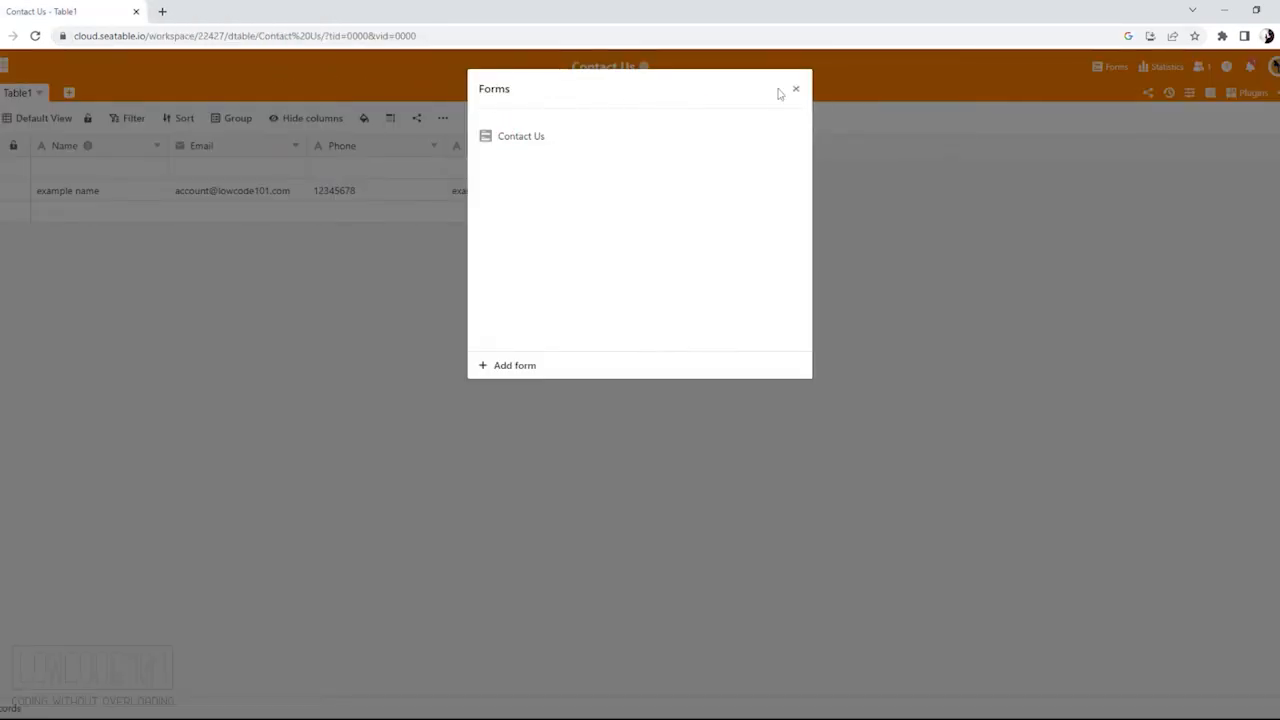
Step: Delete the empty row so only the submitted test record remains
click(796, 88)
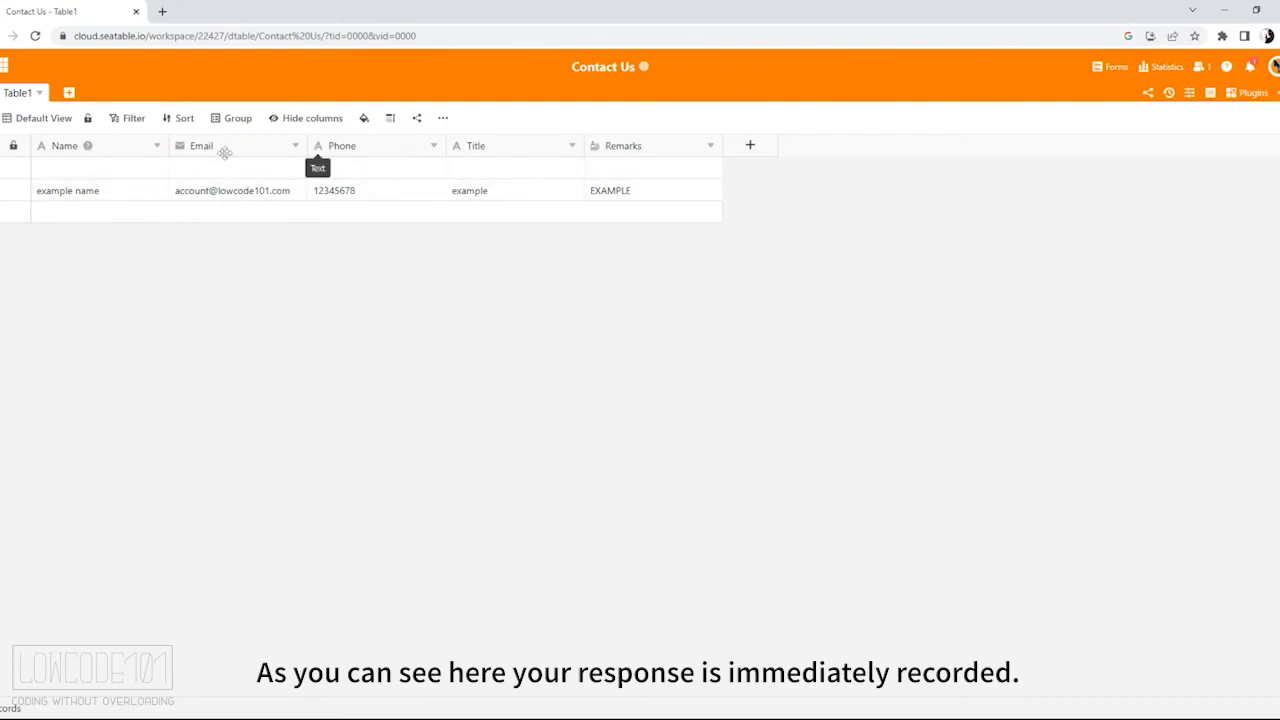
right_click(100, 164)
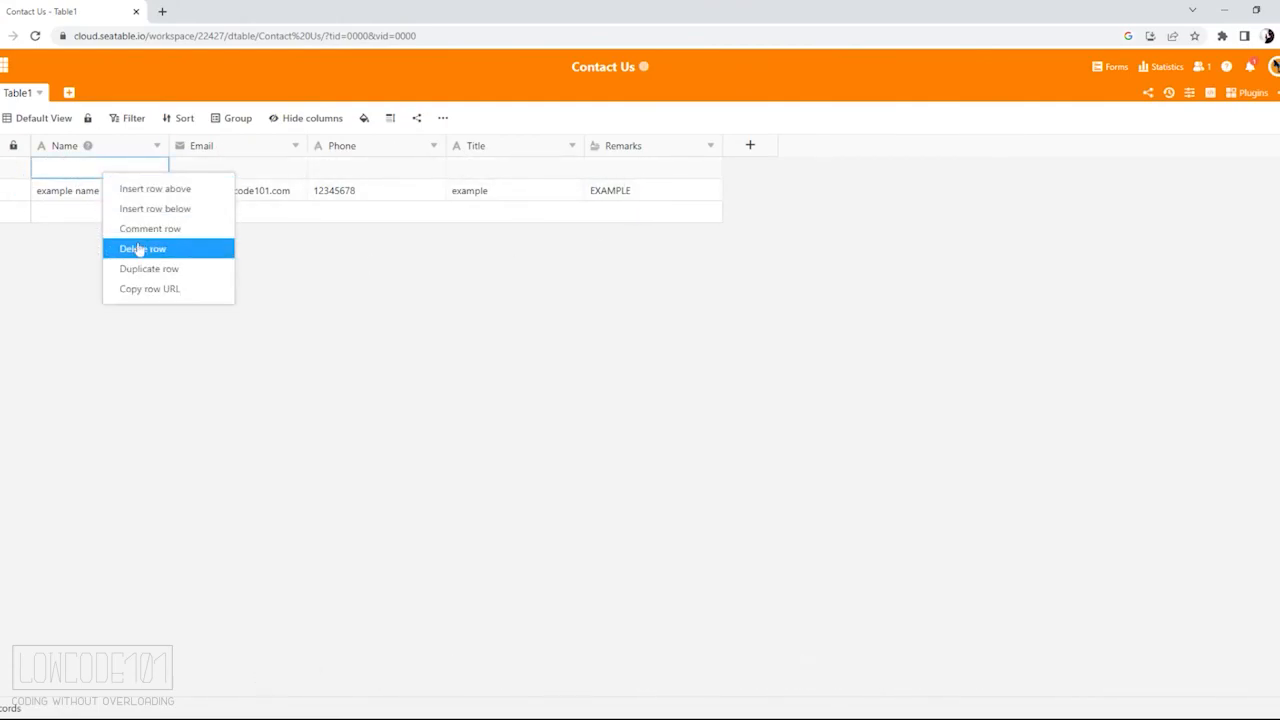
click(142, 248)
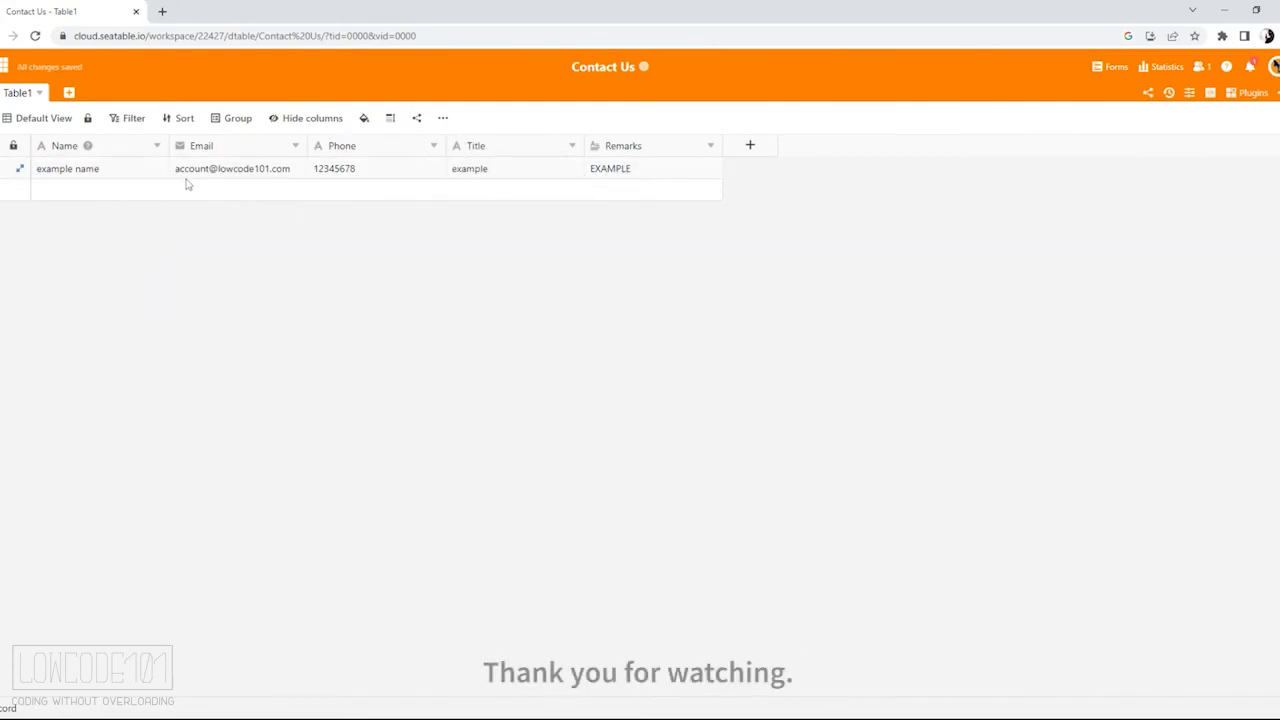